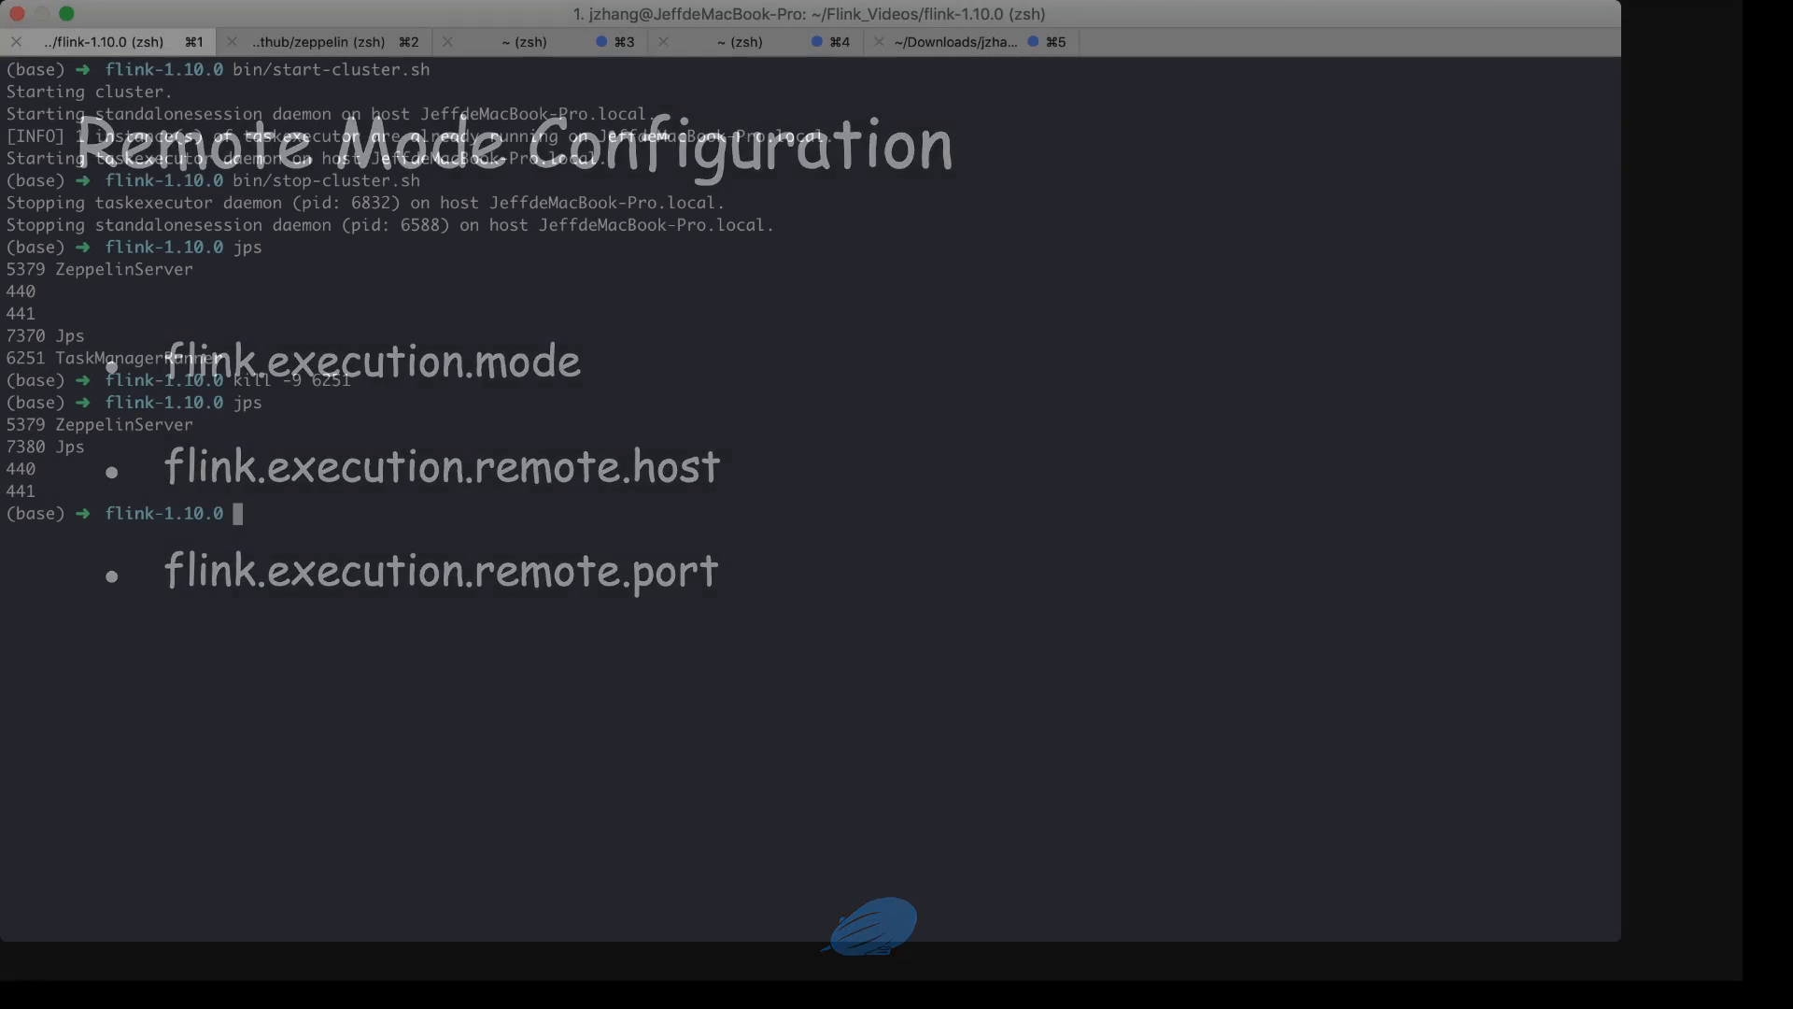
# Clear the flink-1.10.0 terminal and restart the standalone cluster with bin/start-cluster.sh.
pyautogui.write('cle')
pyautogui.write('bin/st')
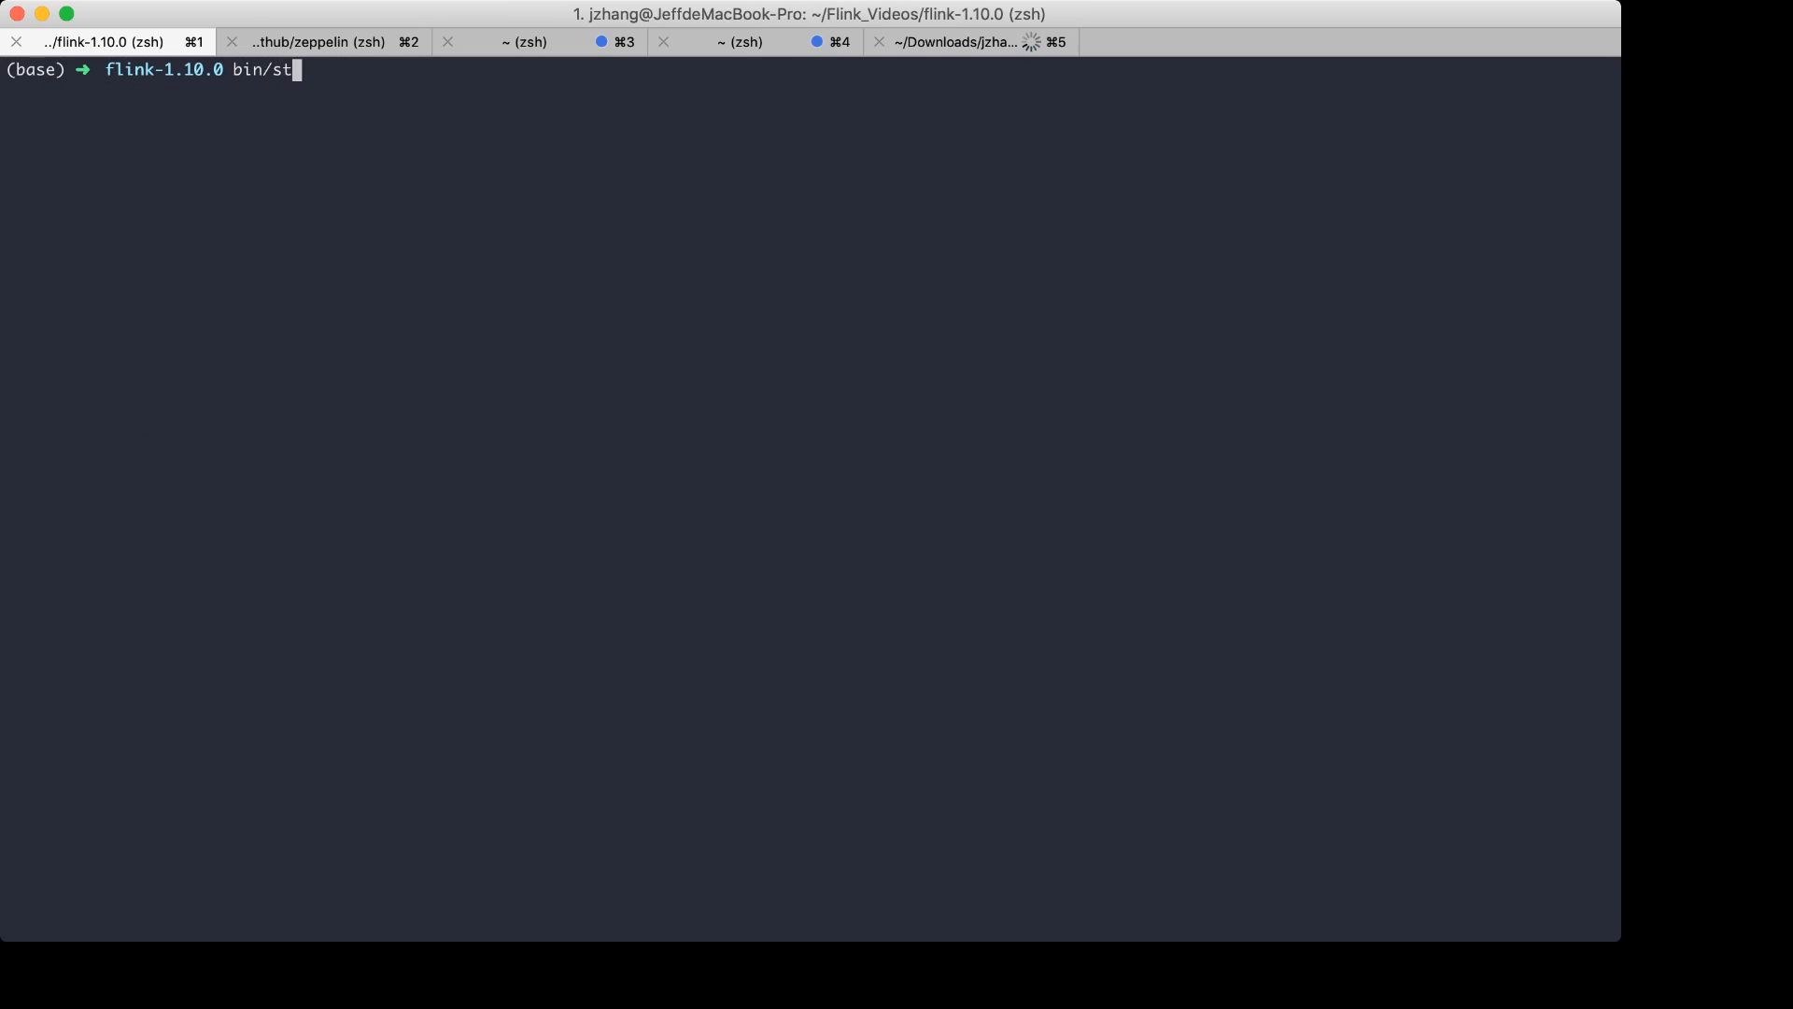
pyautogui.write('art-')
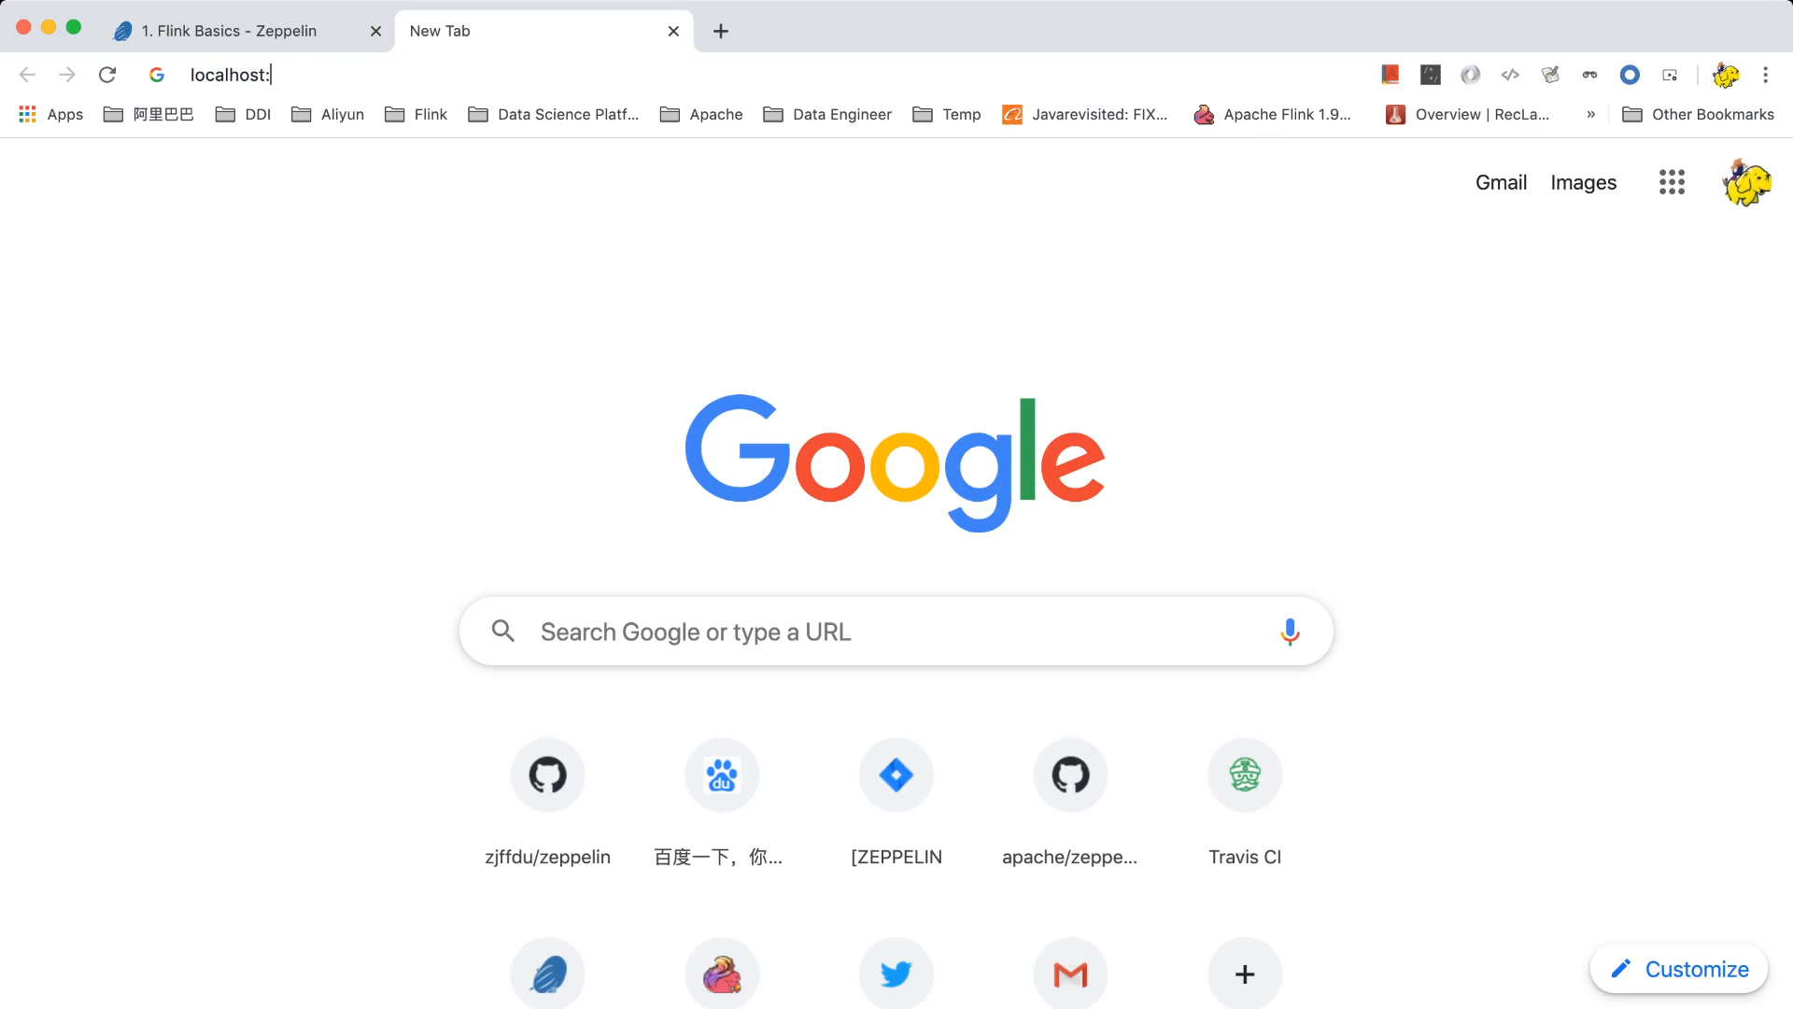
# Confirm the Flink dashboard at localhost:8081 shows one free task slot and no running jobs.
pyautogui.write('8081/#/overview')
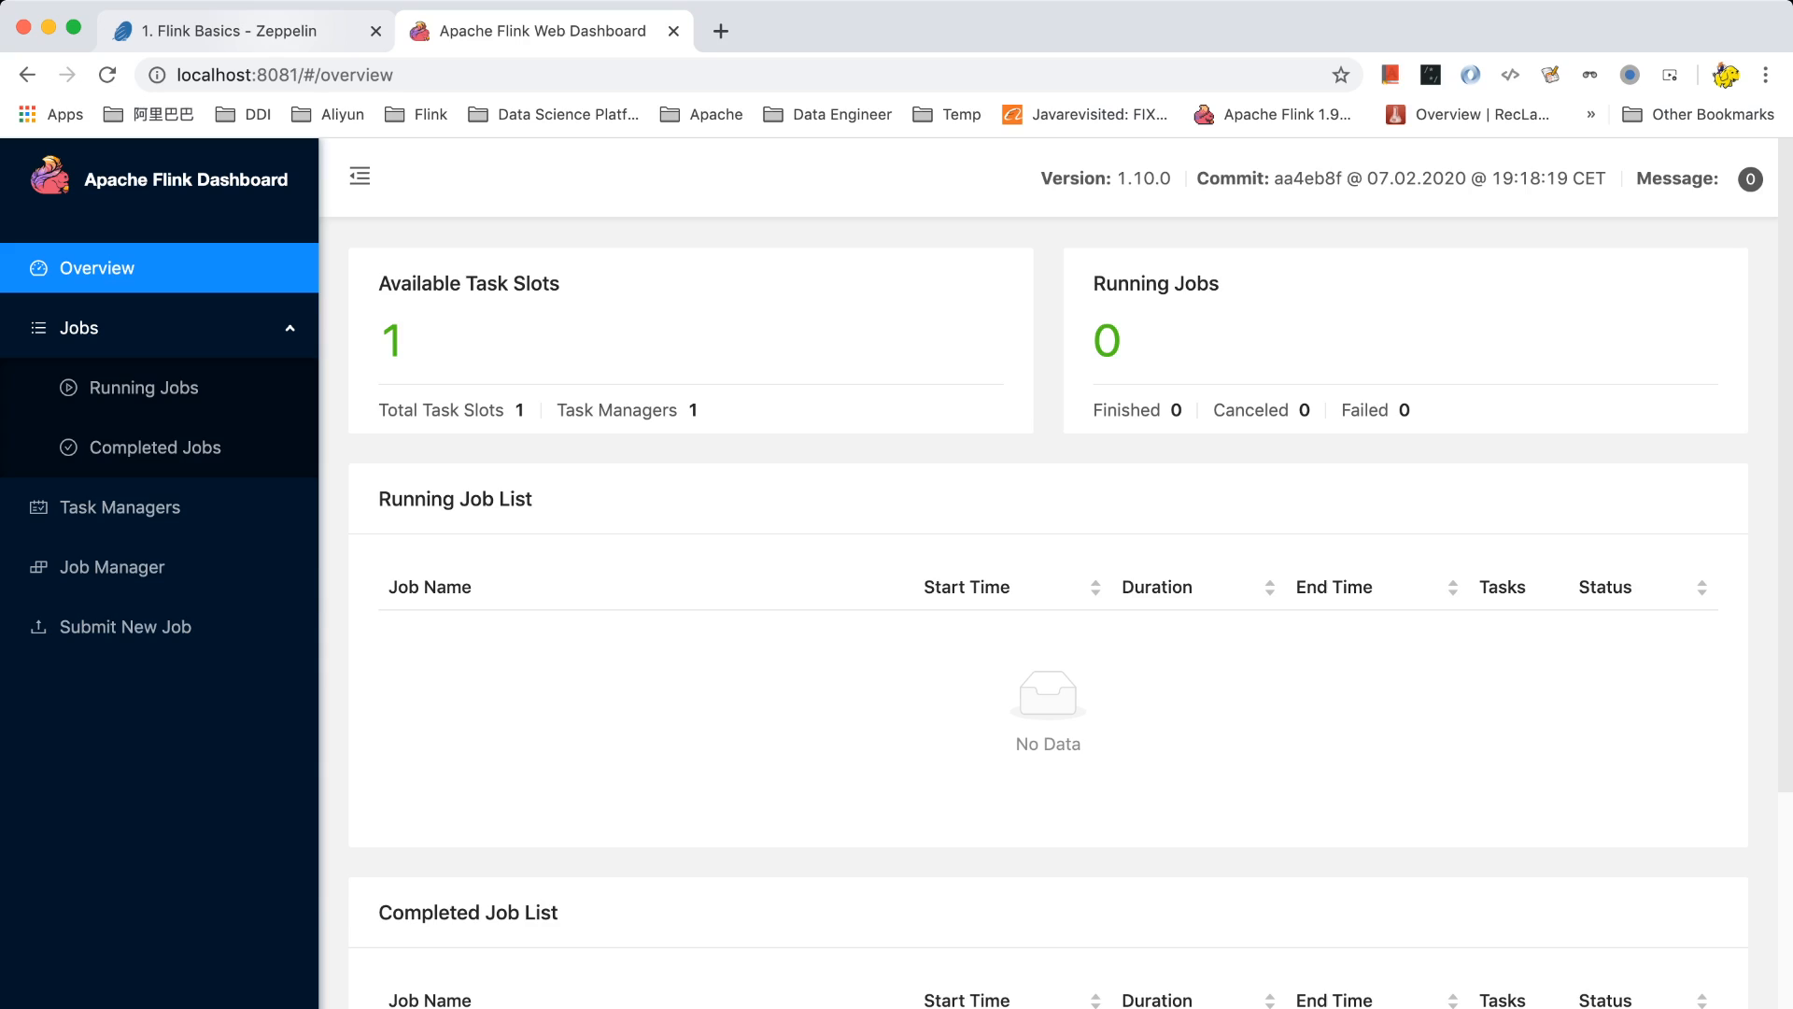
pyautogui.click(229, 30)
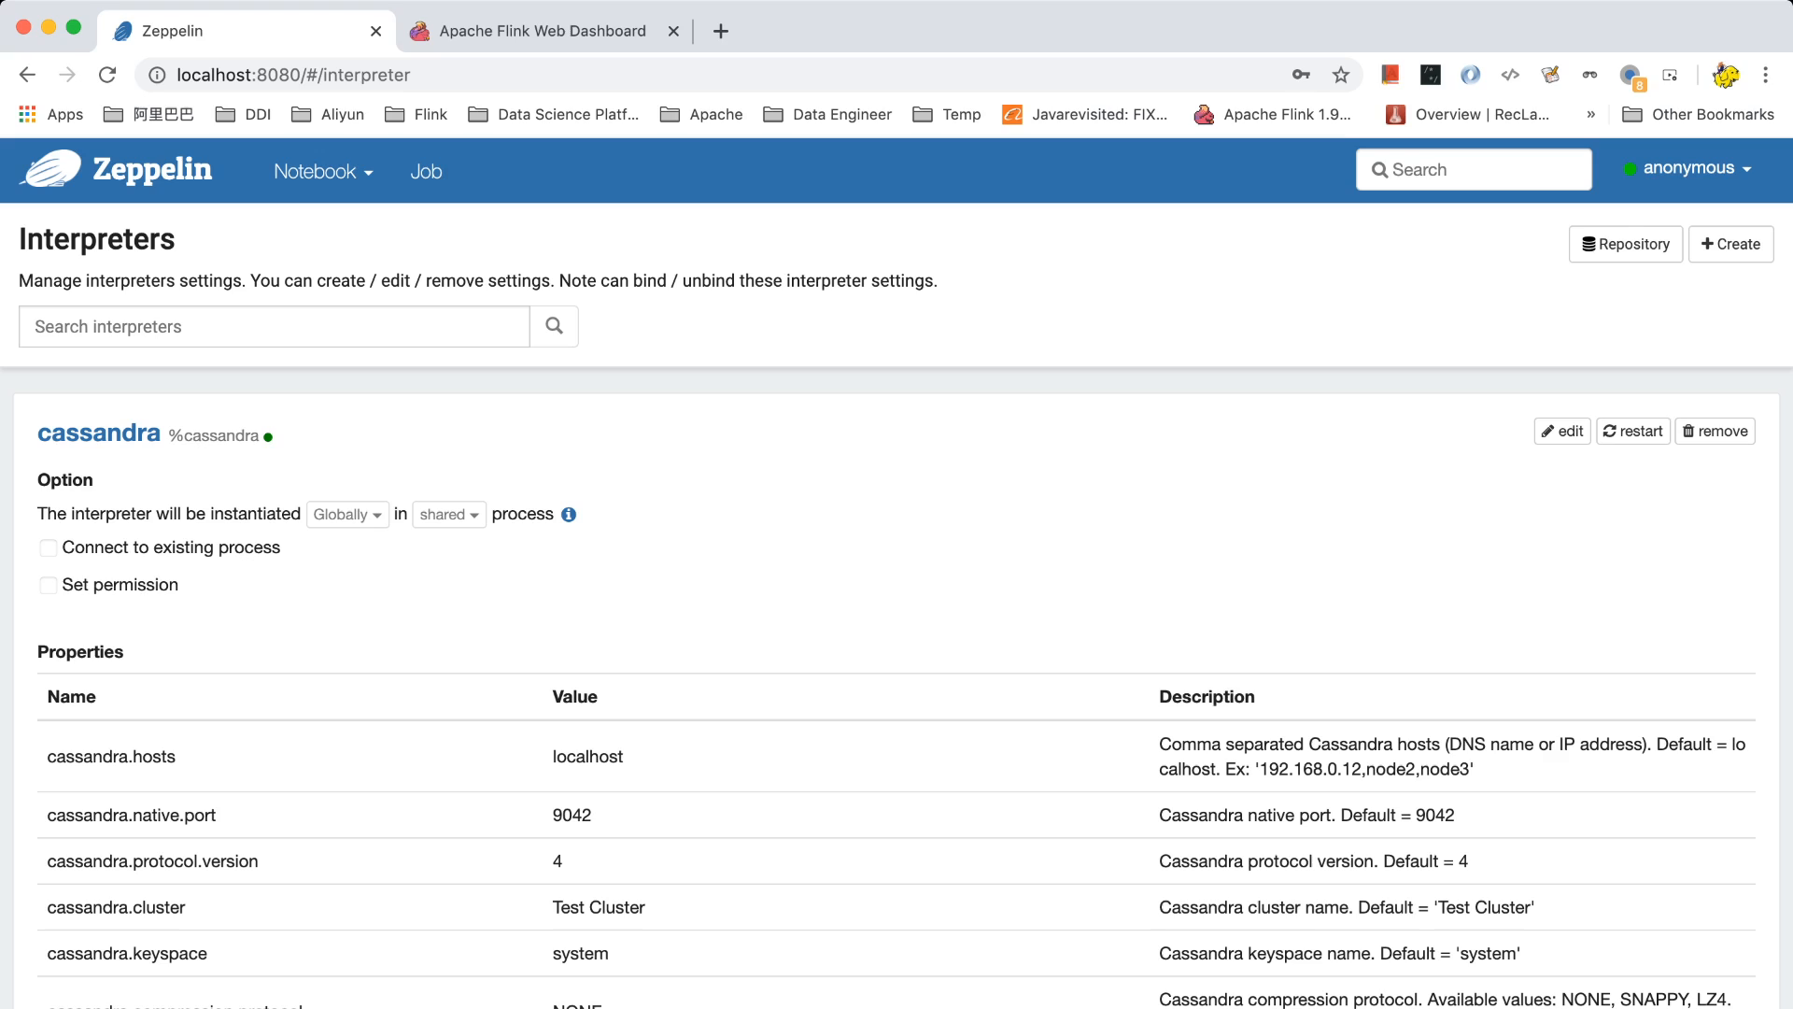
# Edit the flink interpreter: execution mode remote, remote host localhost, remote port 8081.
pyautogui.write('flink')
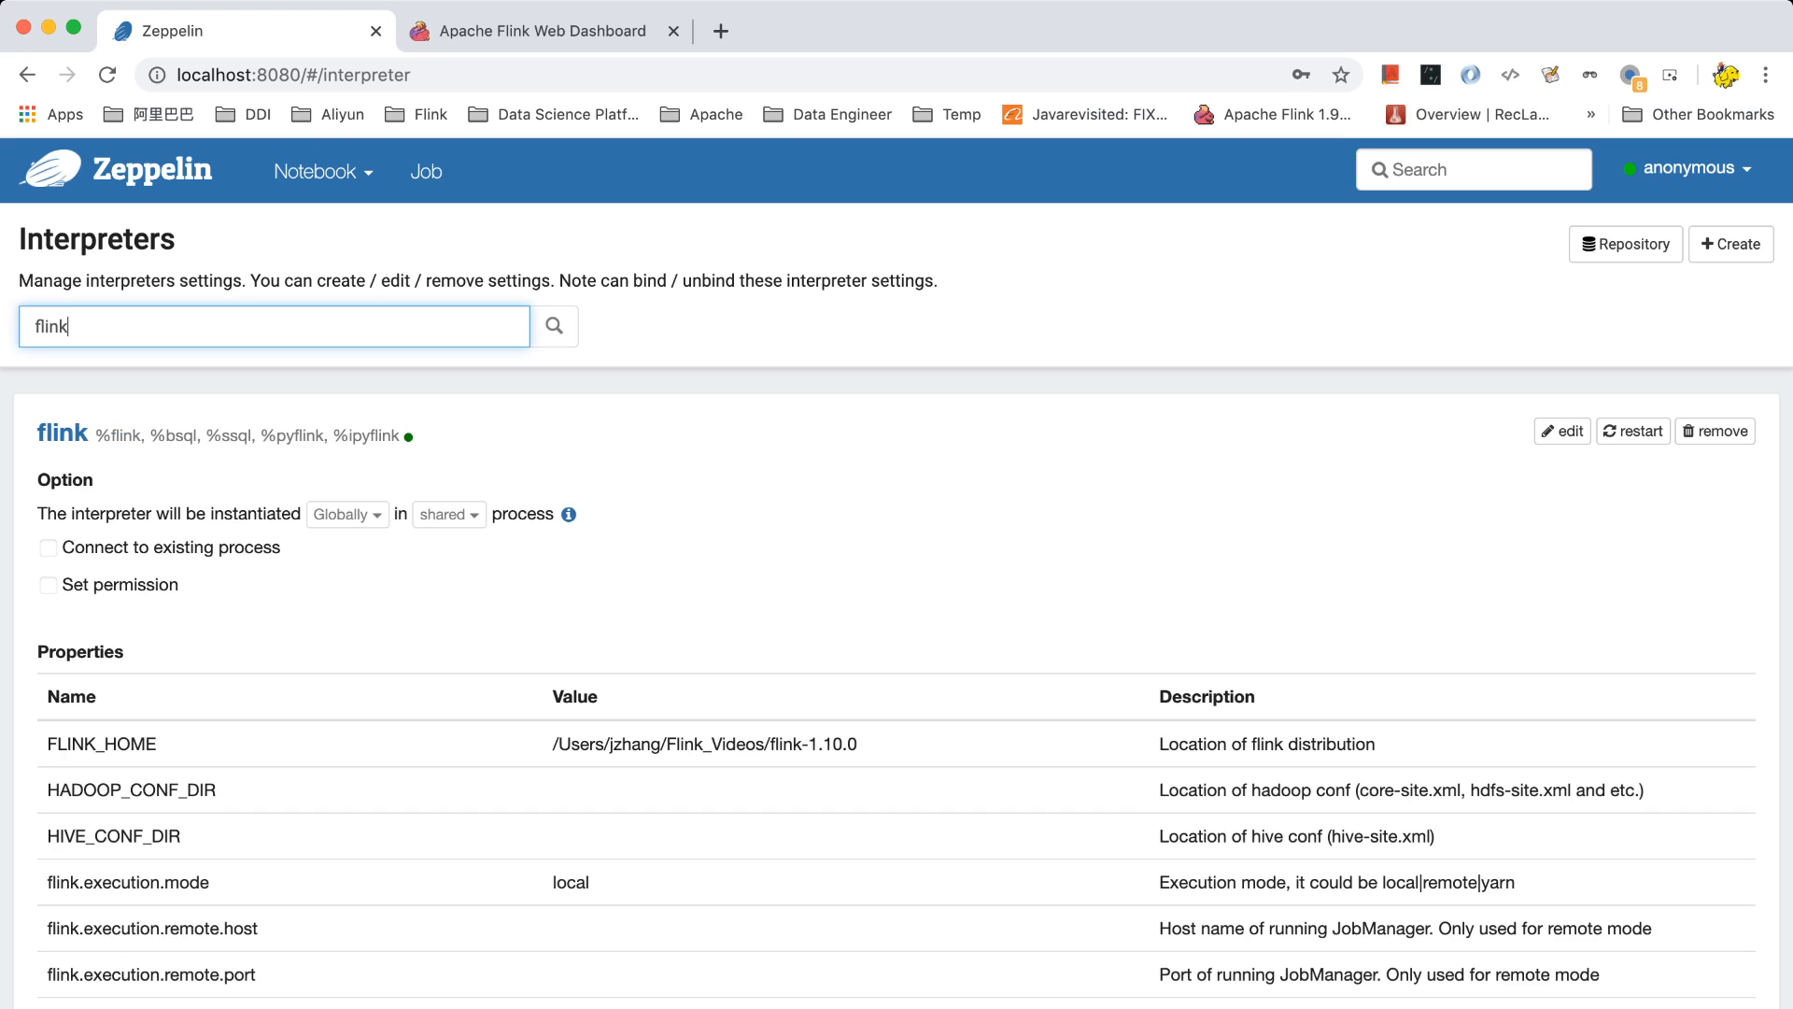
pyautogui.click(1560, 431)
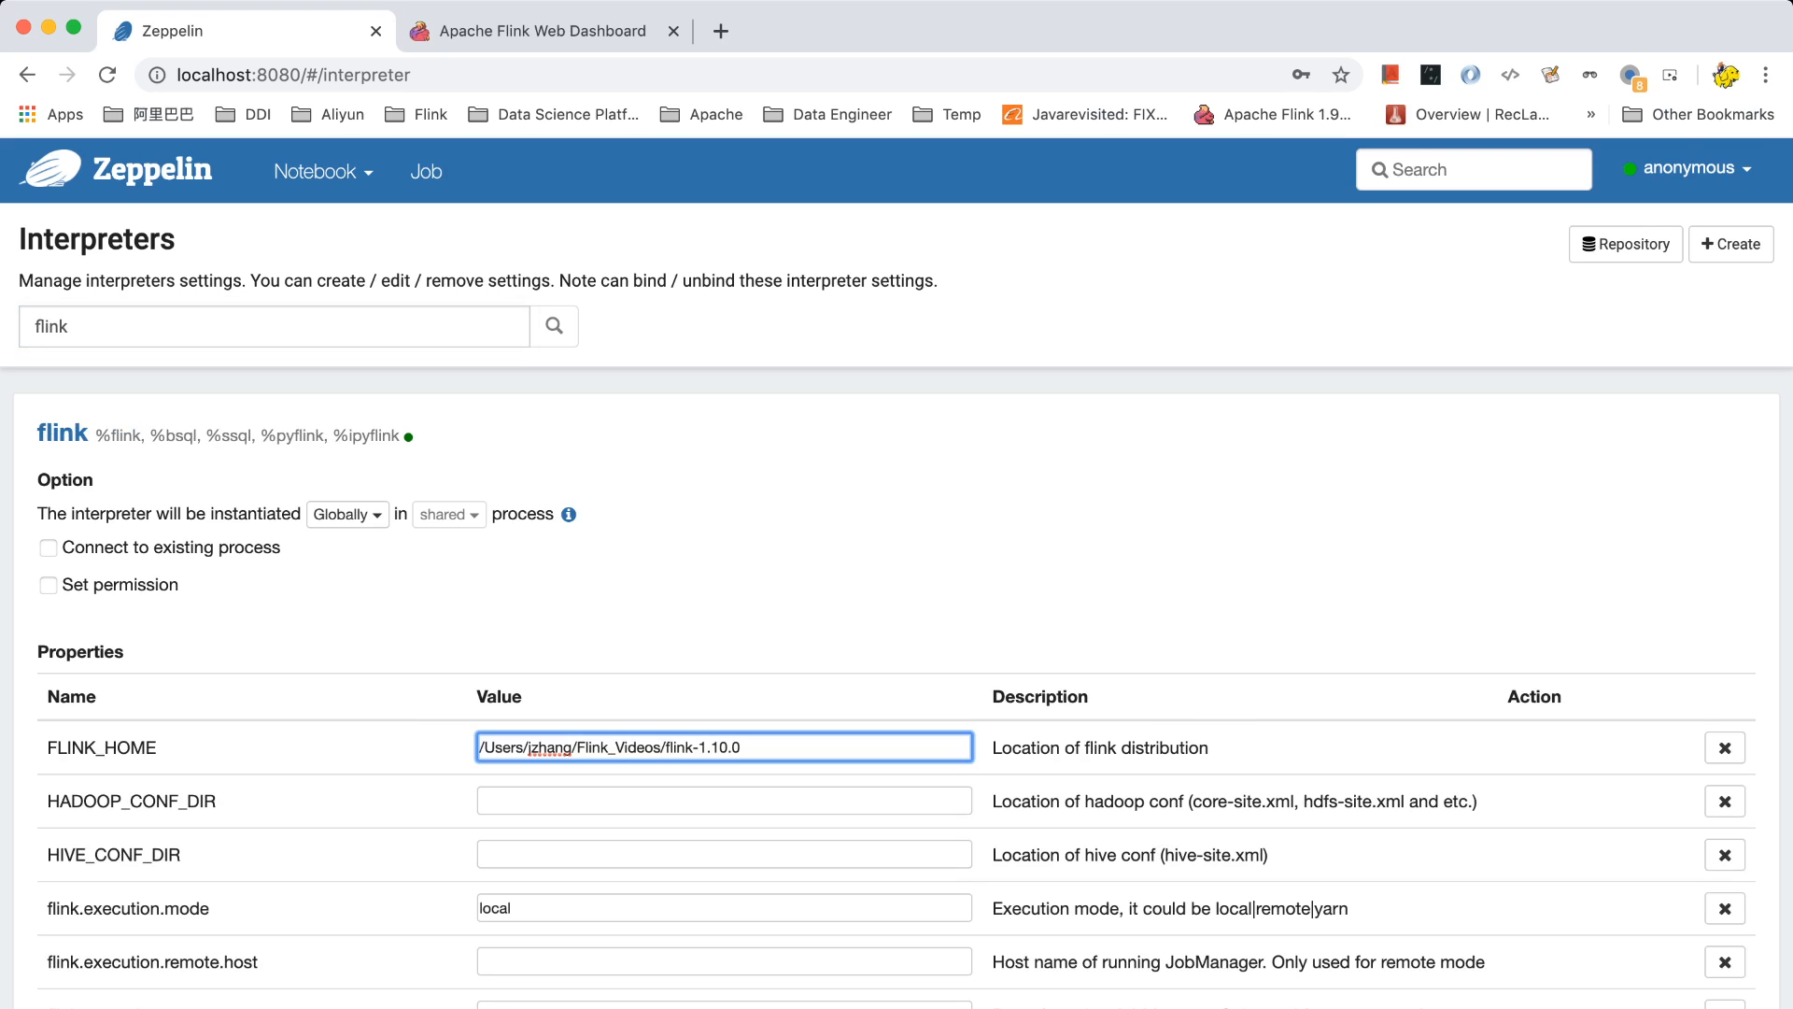
pyautogui.scroll(-3)
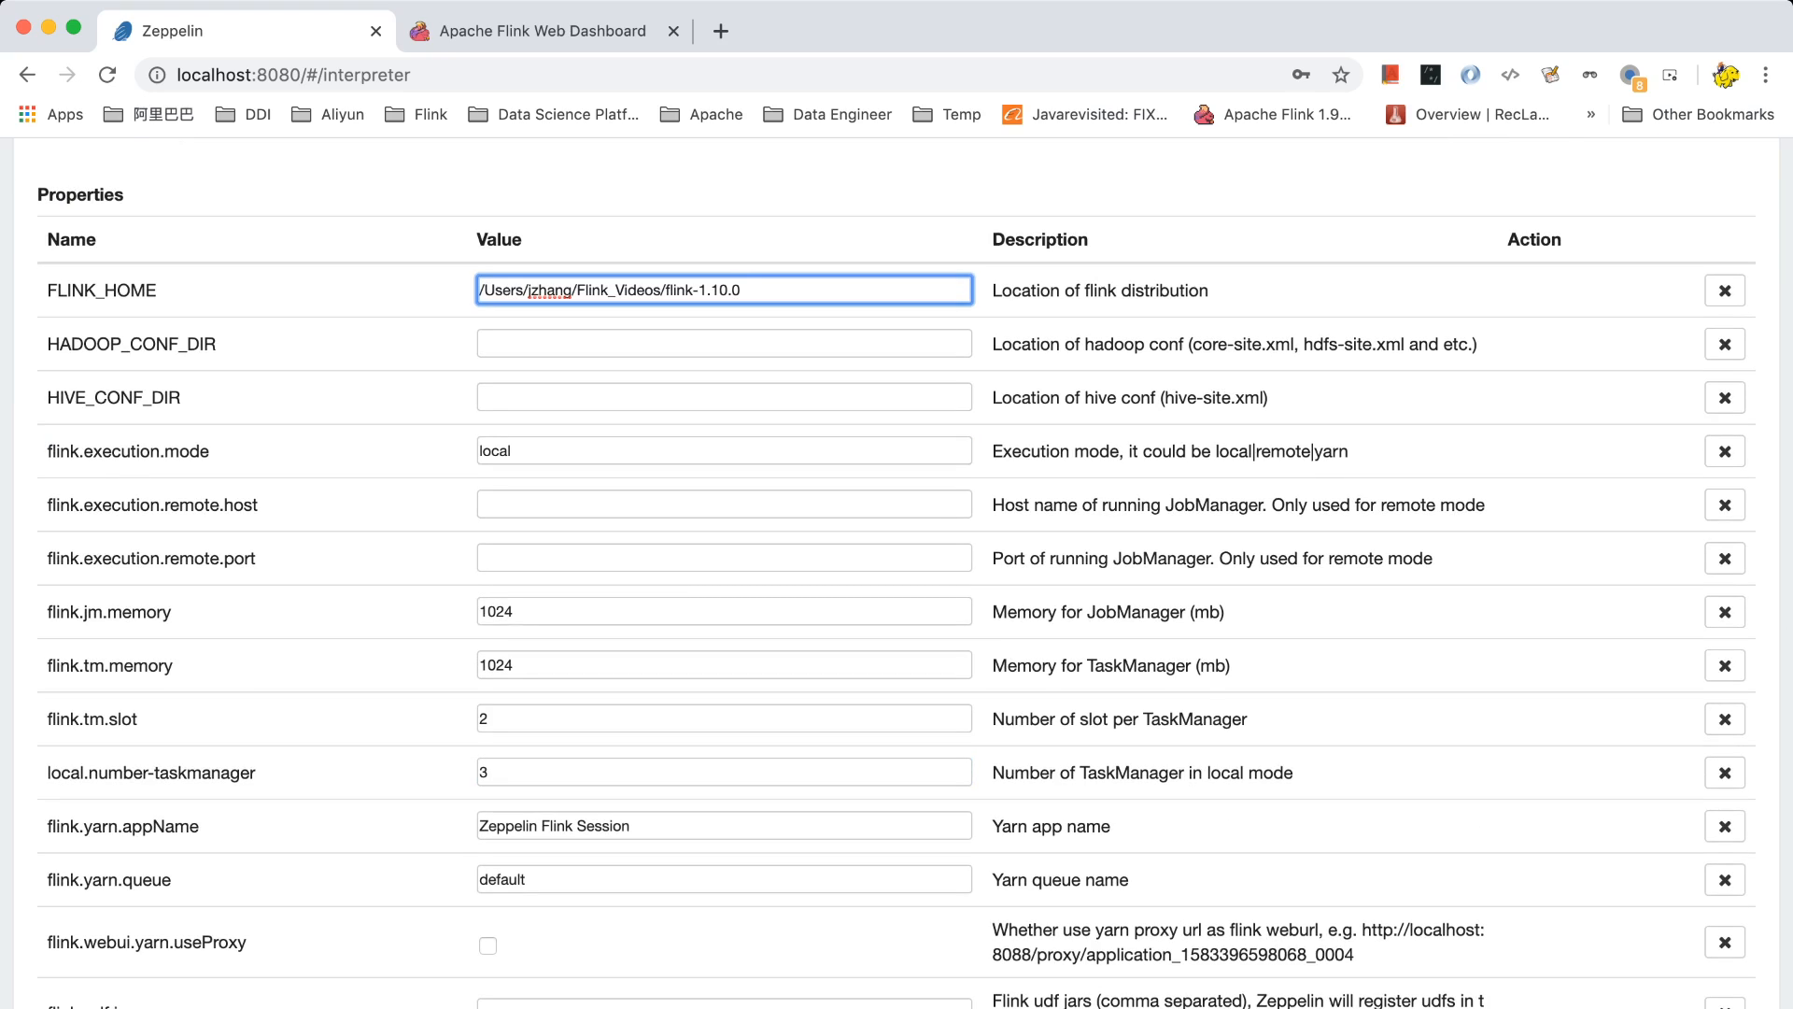
pyautogui.click(723, 449)
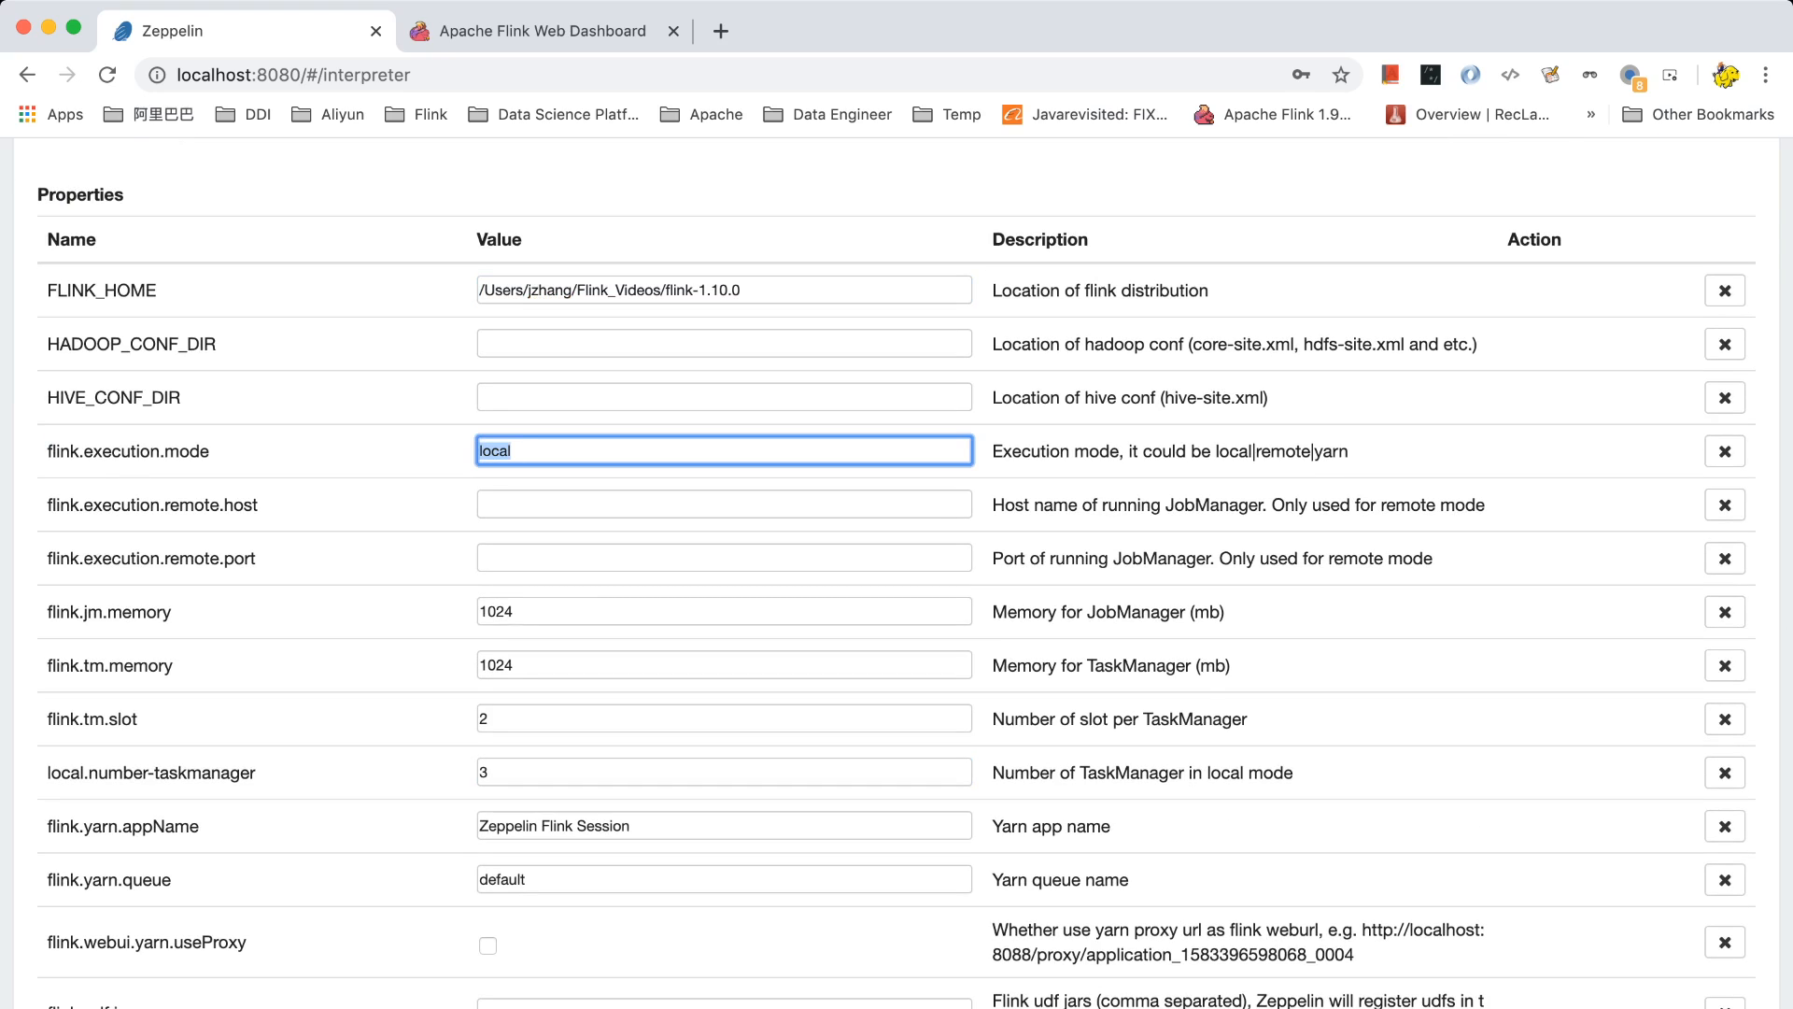
pyautogui.write('remote')
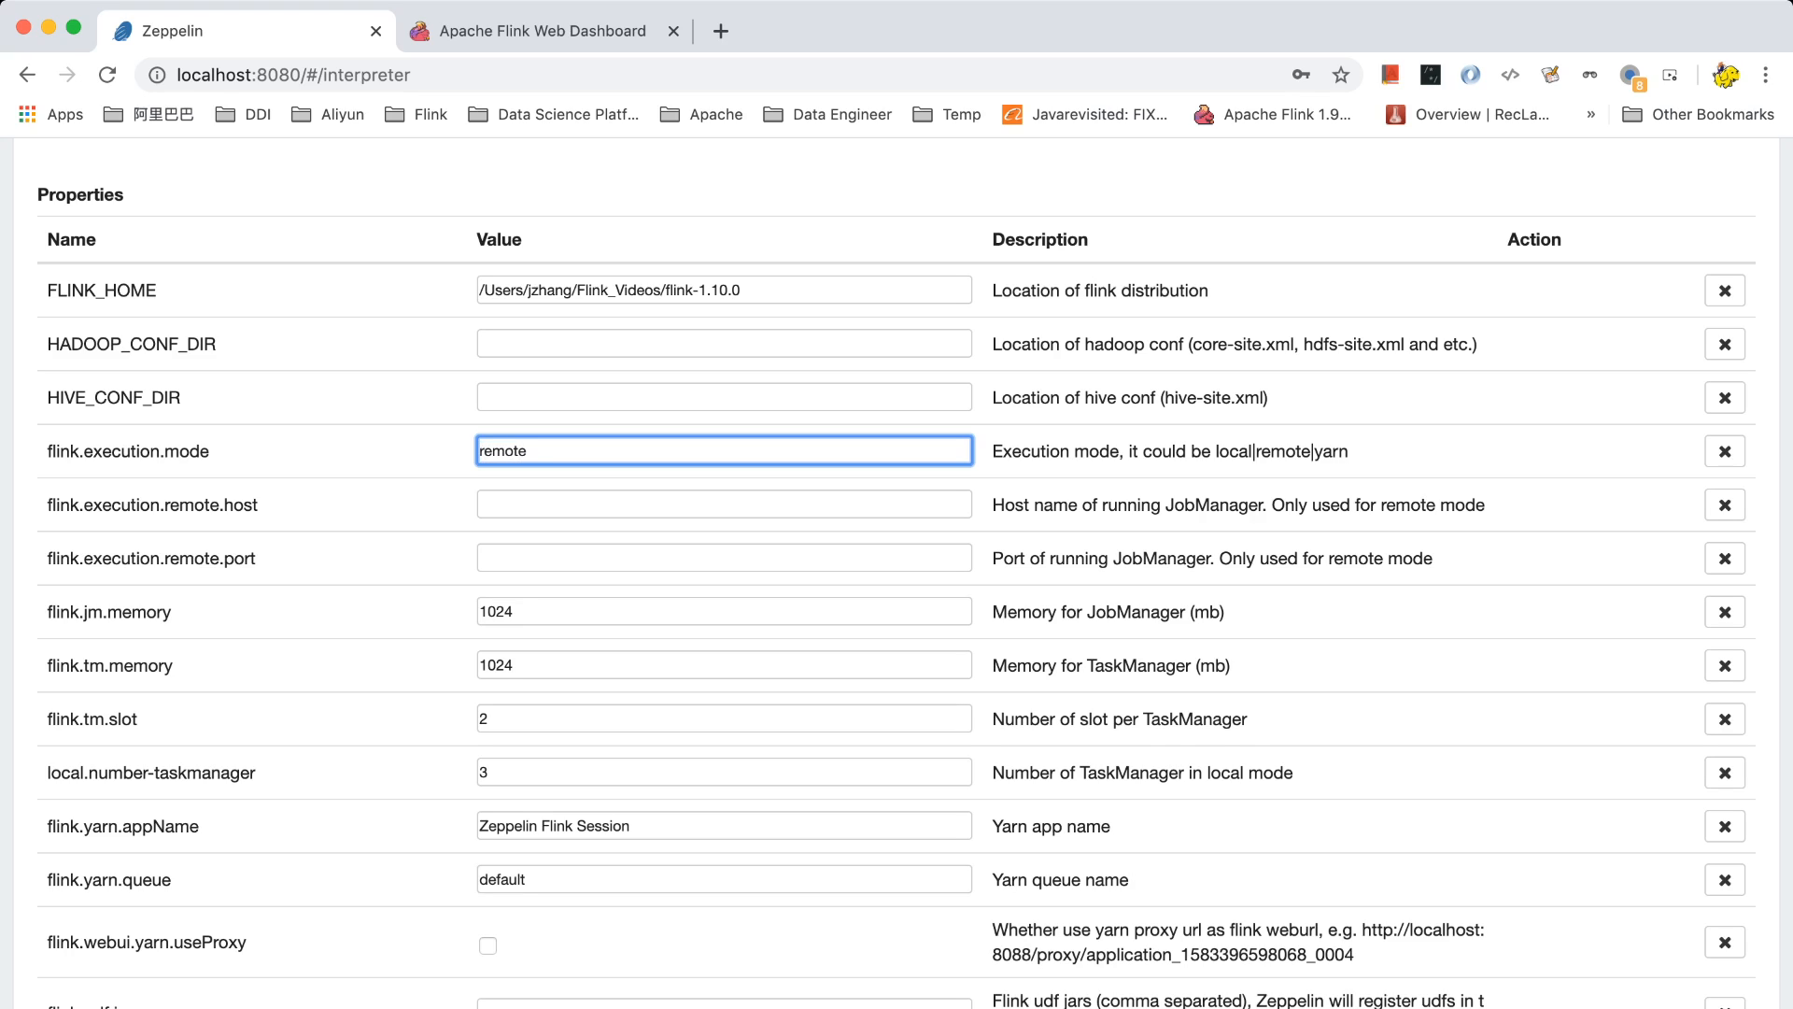
pyautogui.scroll(-3)
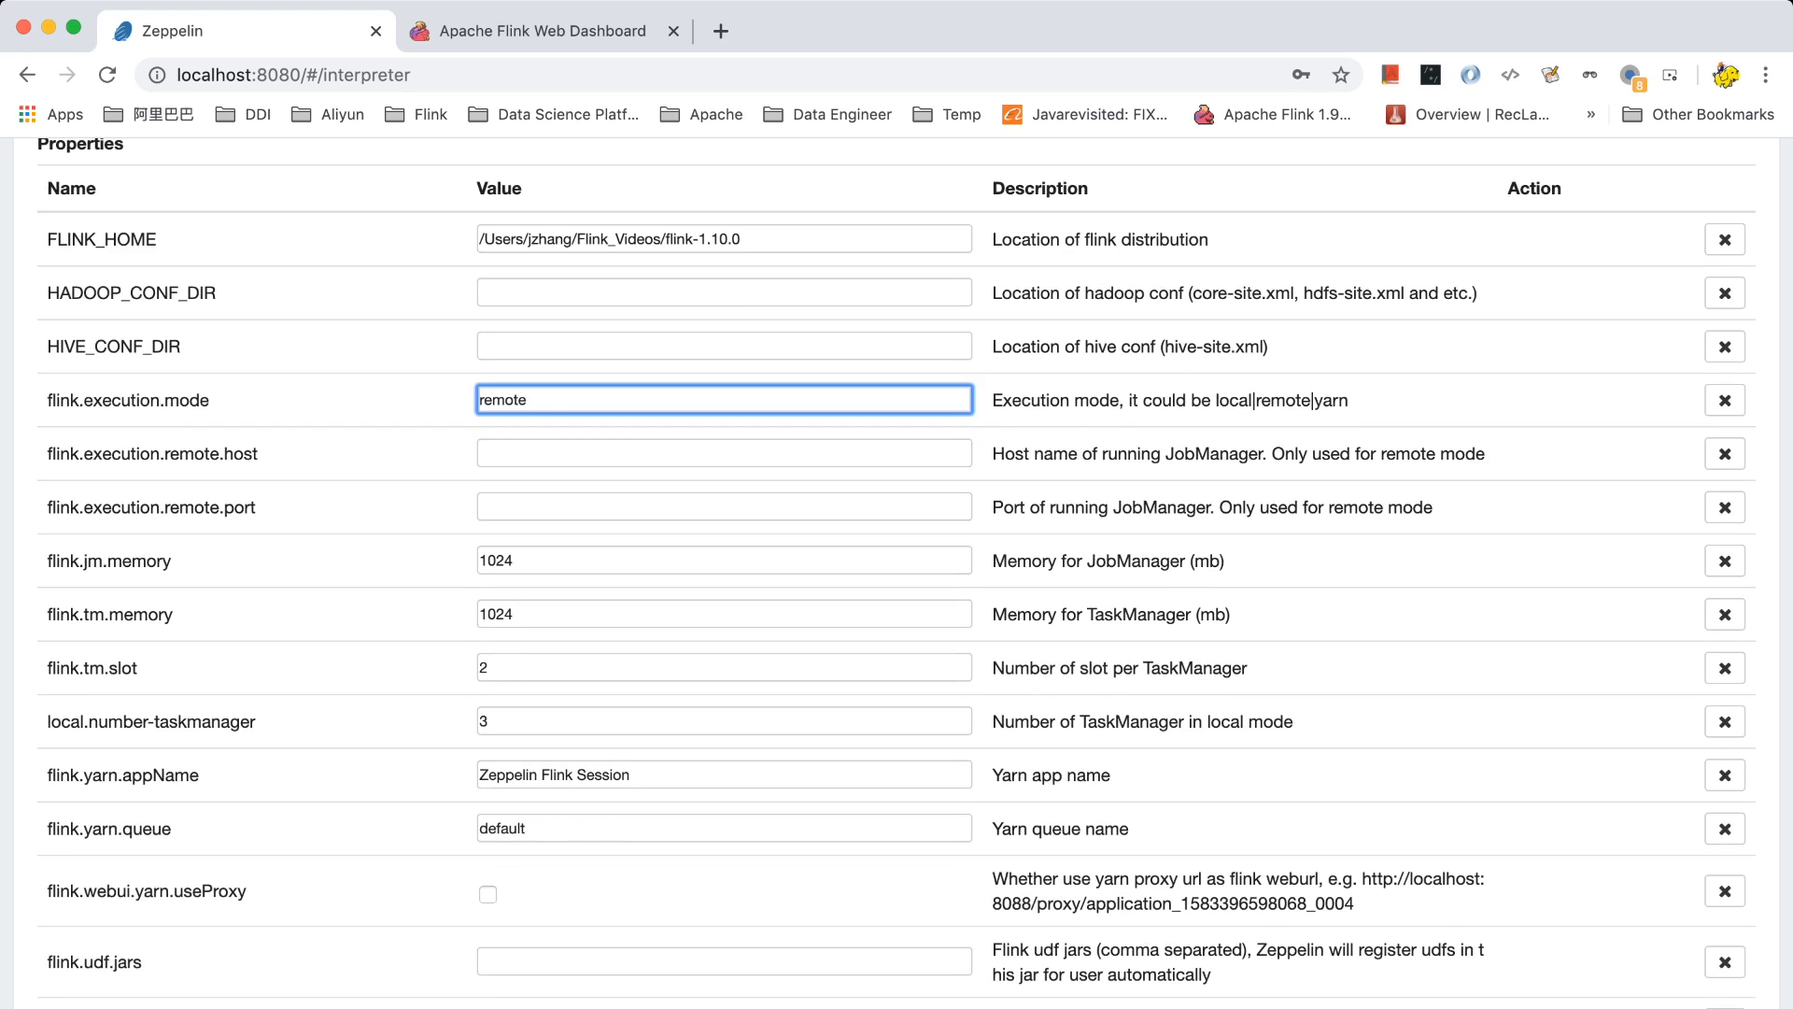
pyautogui.click(723, 452)
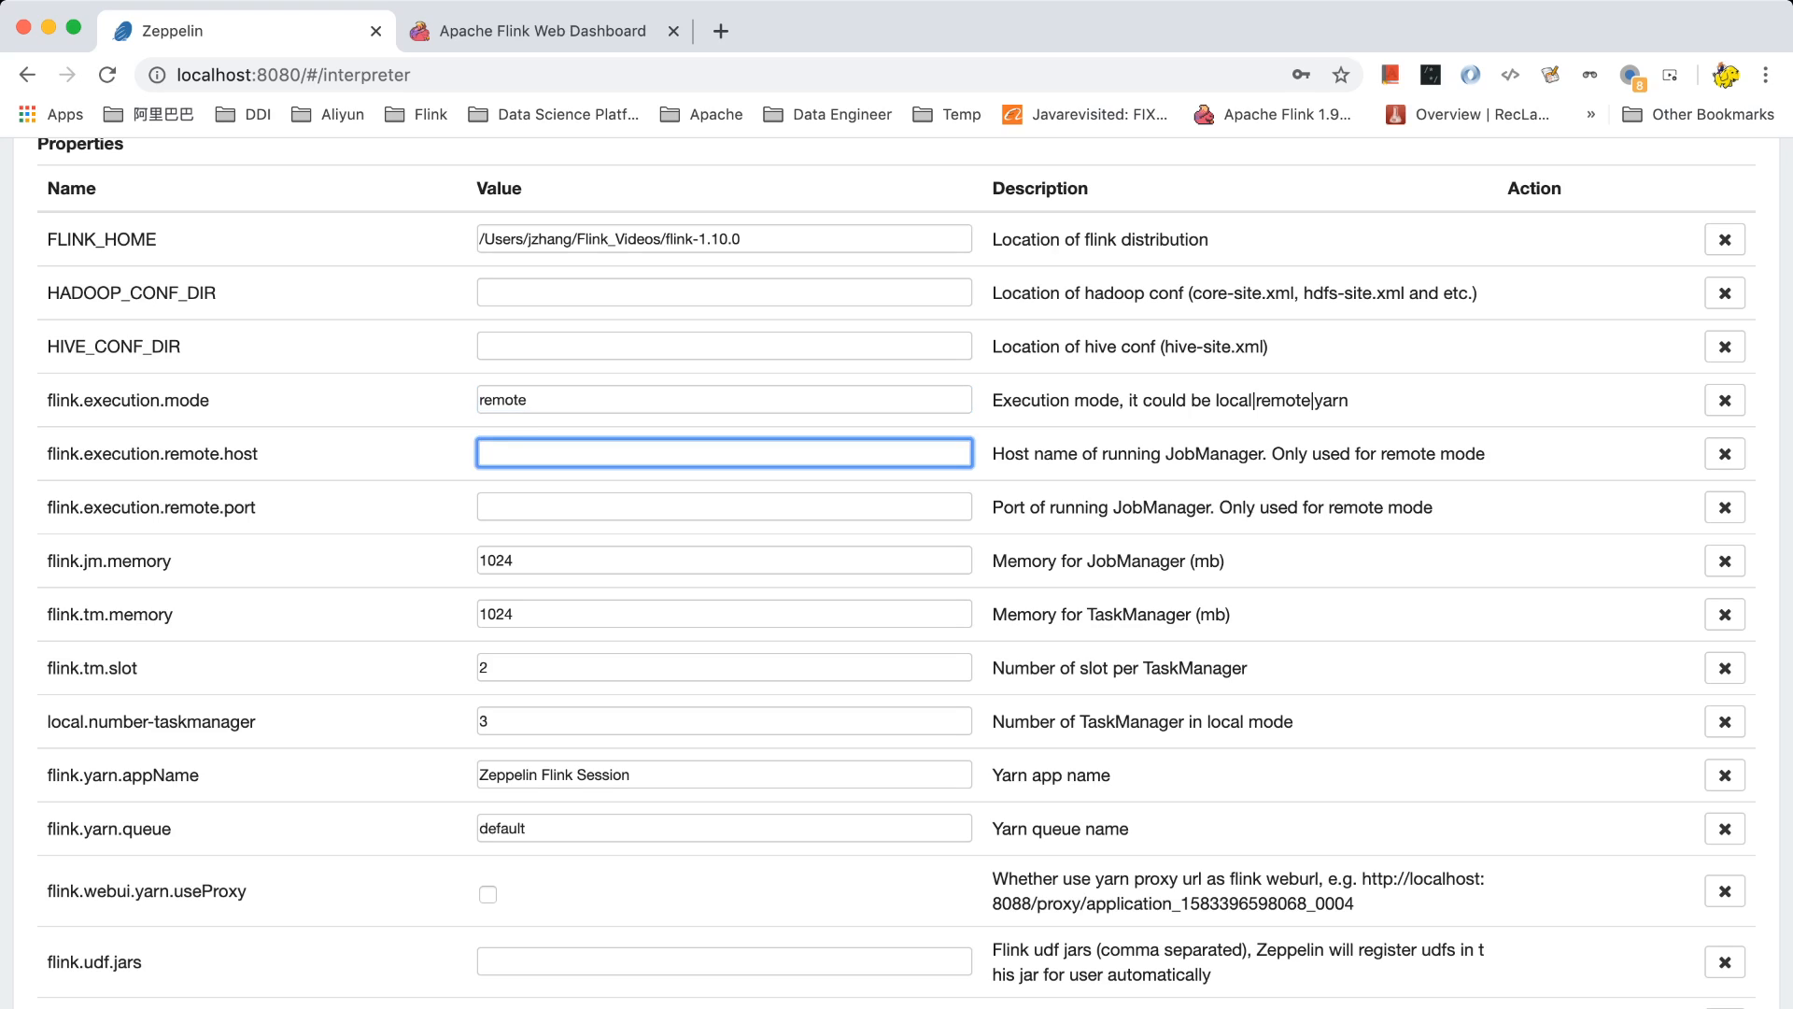
pyautogui.write('localhost')
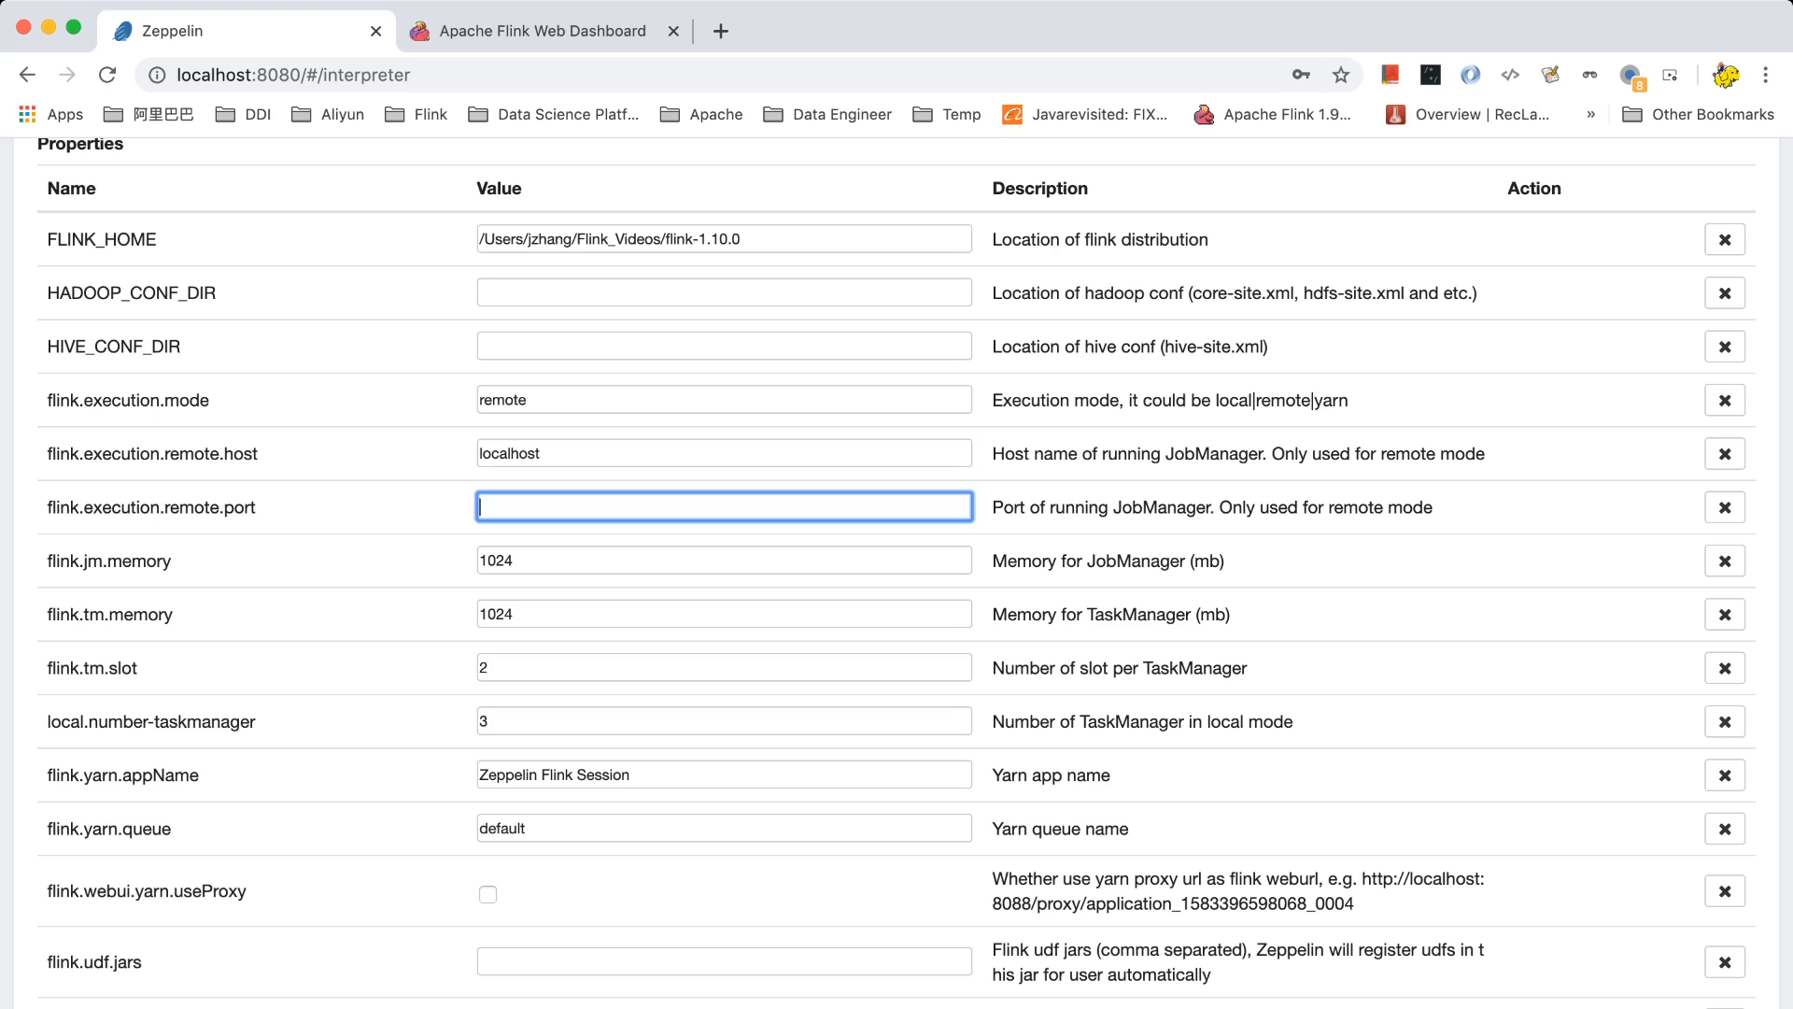
pyautogui.write('8081')
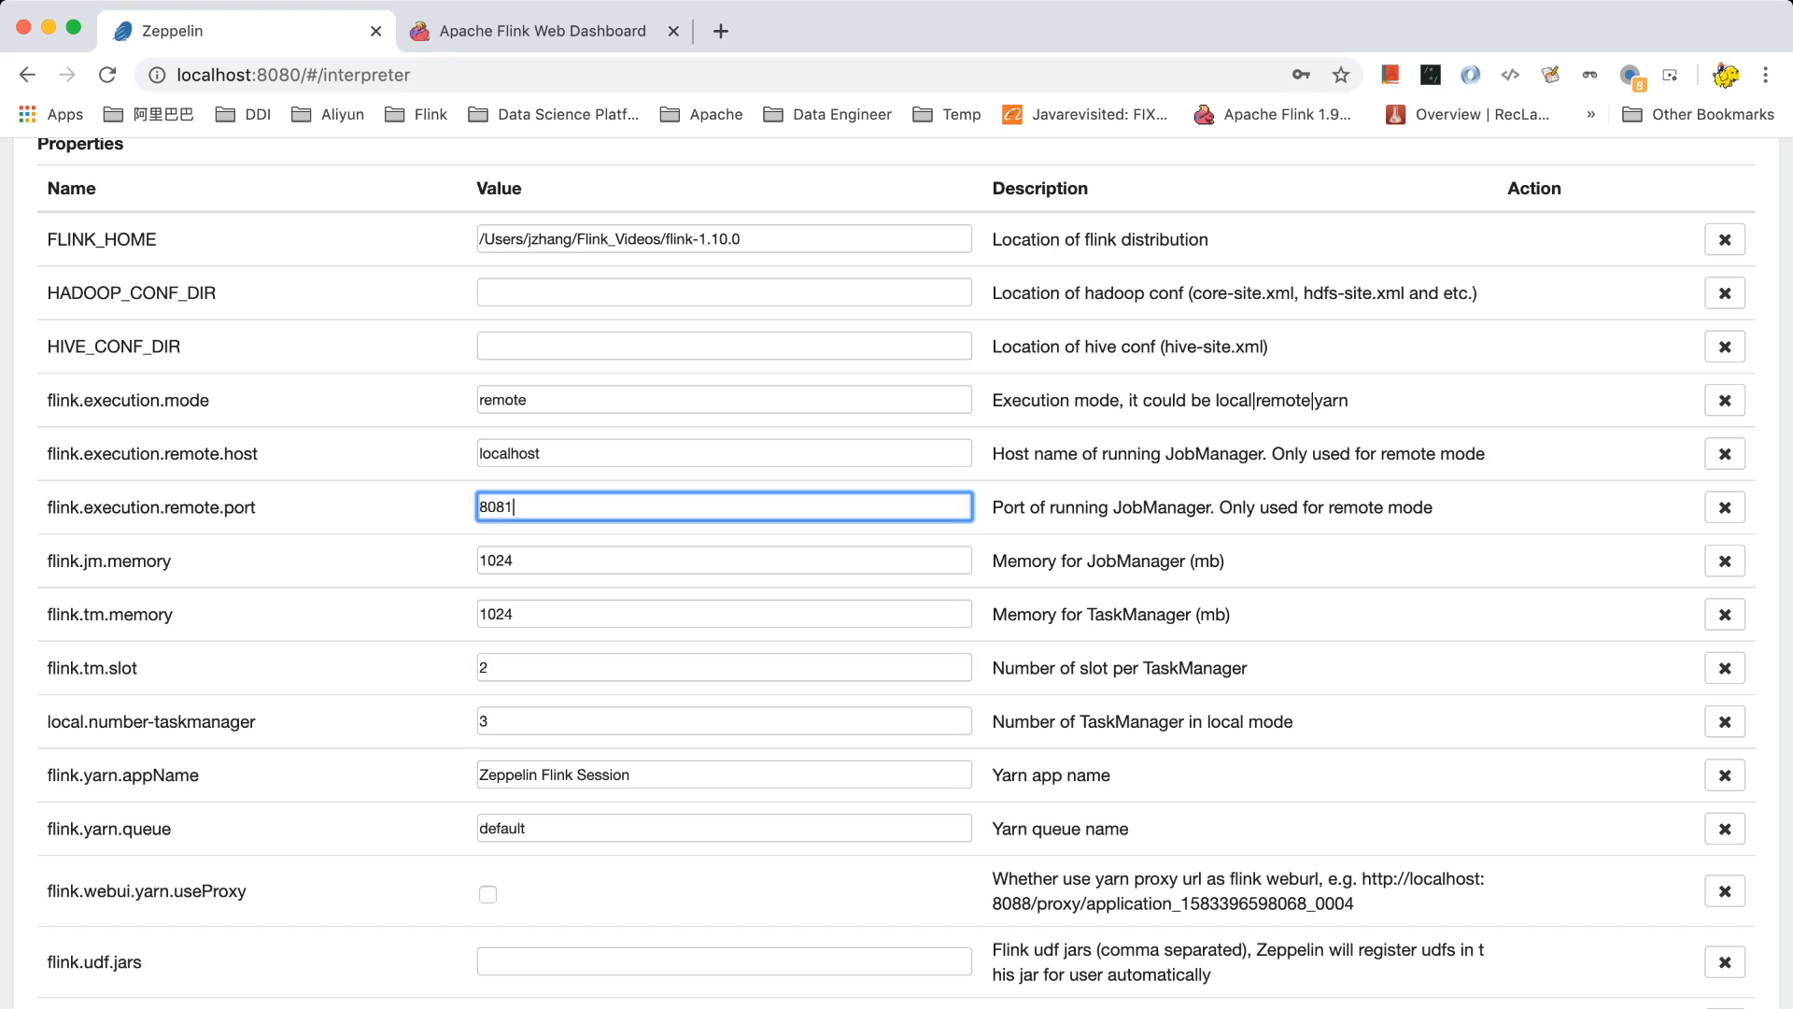
pyautogui.scroll(-3)
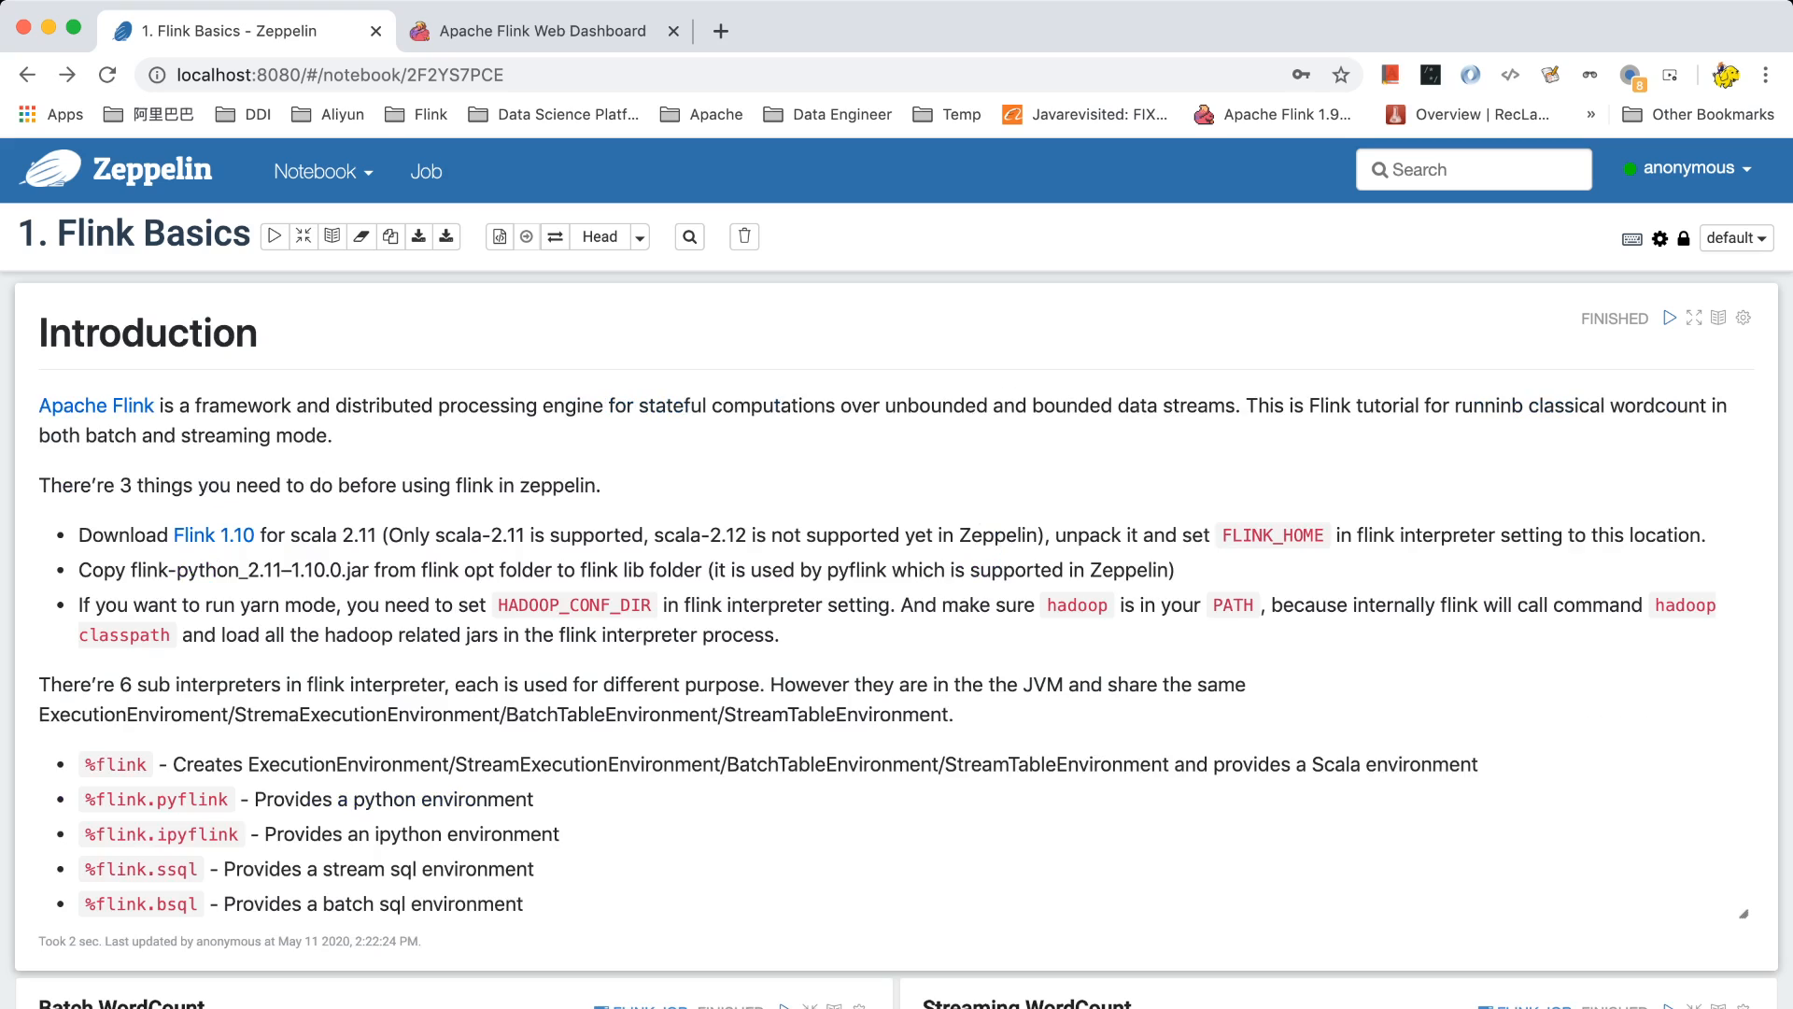
# Run the Batch WordCount paragraph and verify its finished job under Flink's Completed Jobs.
pyautogui.scroll(-3)
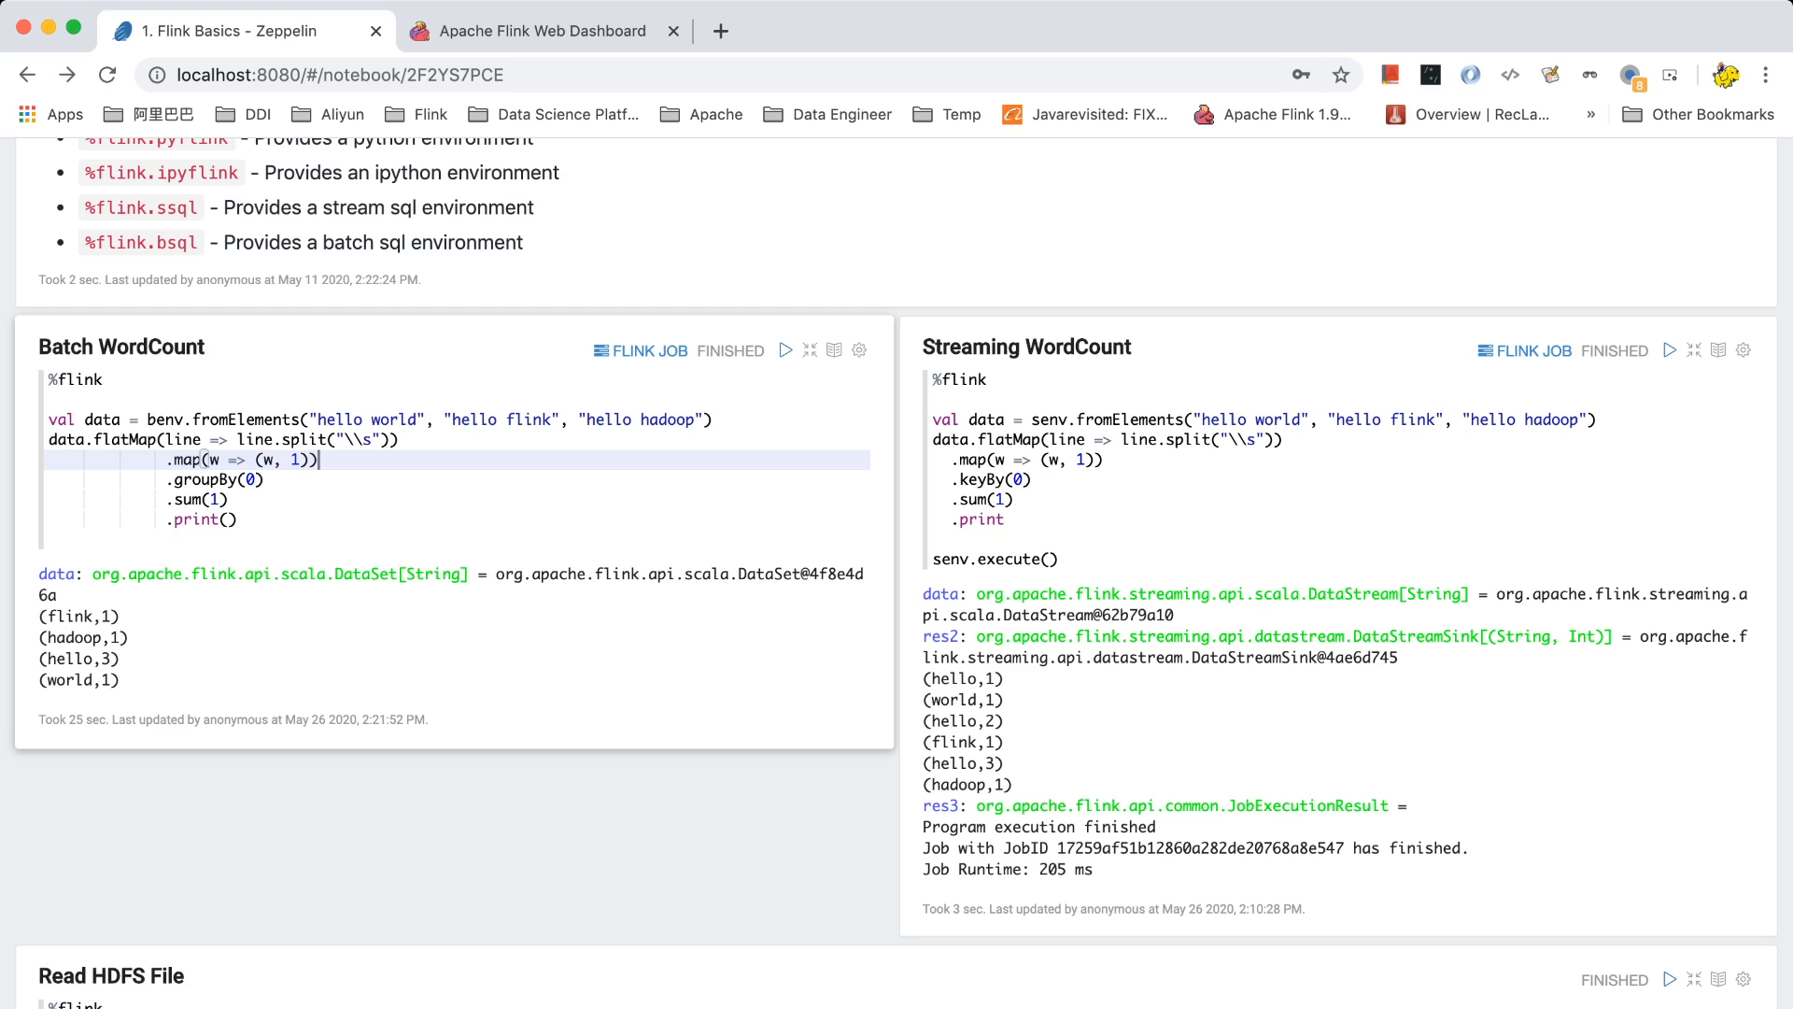
pyautogui.click(786, 350)
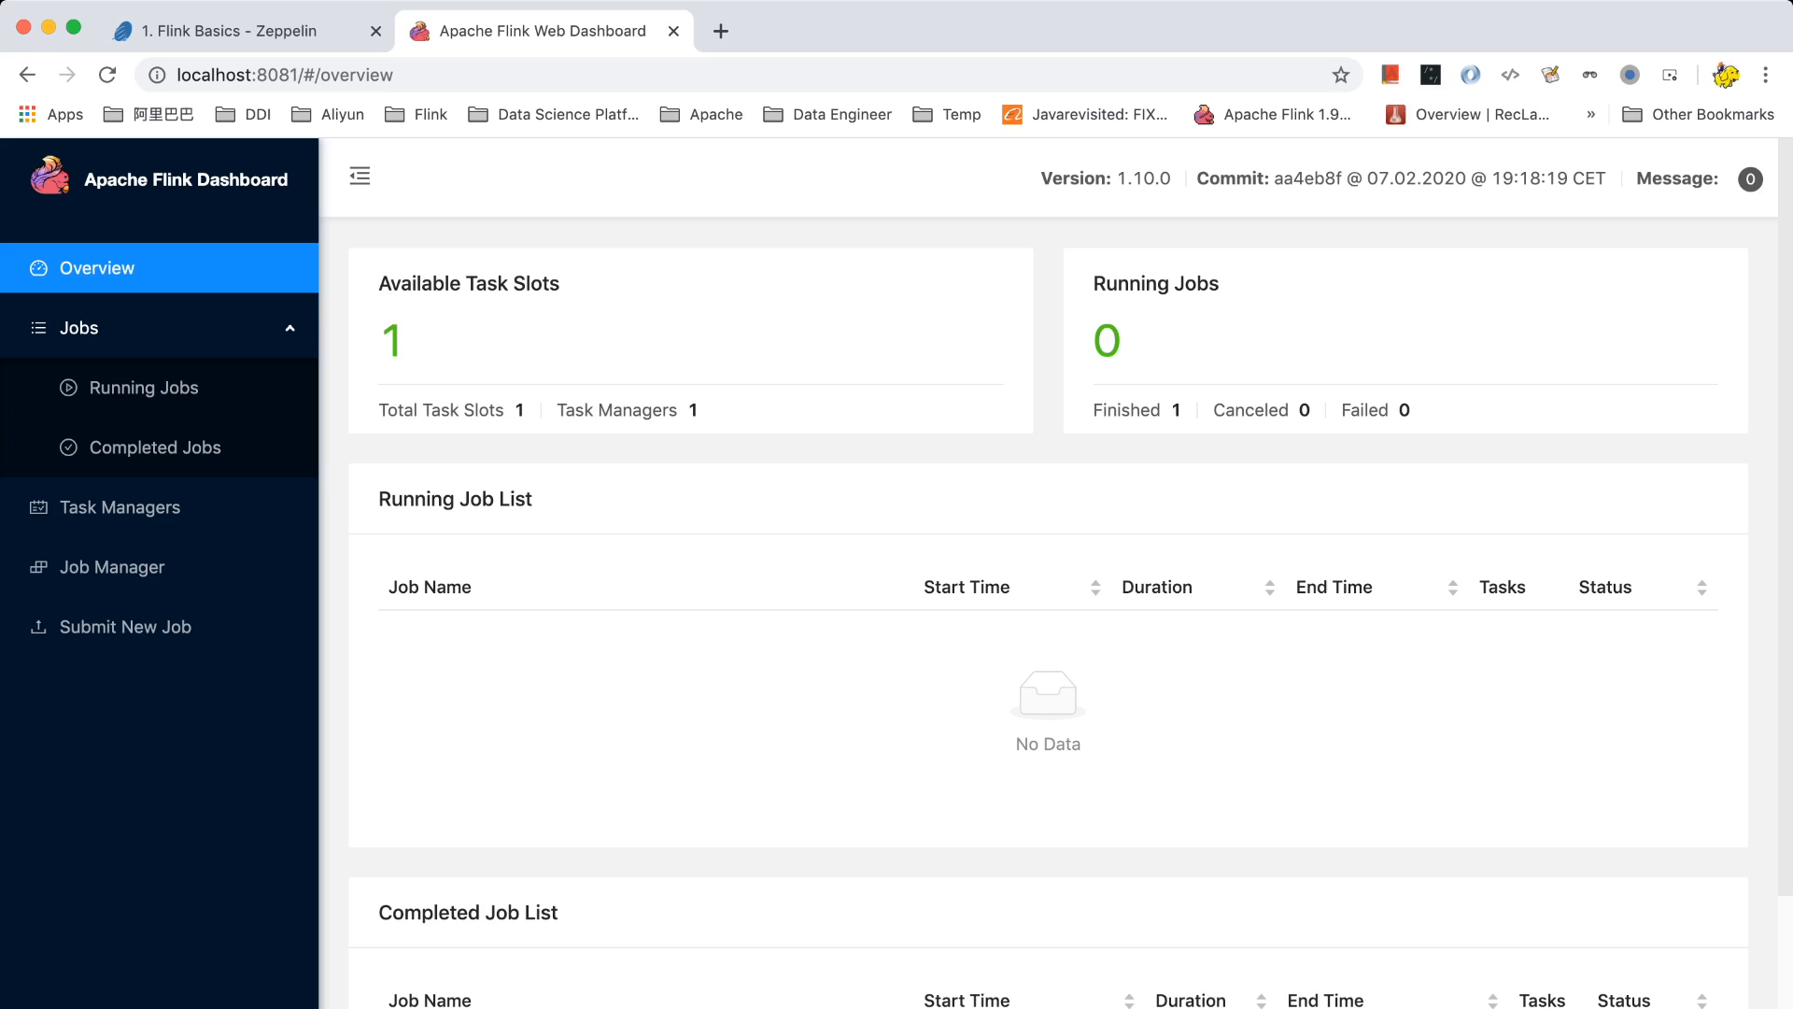
pyautogui.click(150, 447)
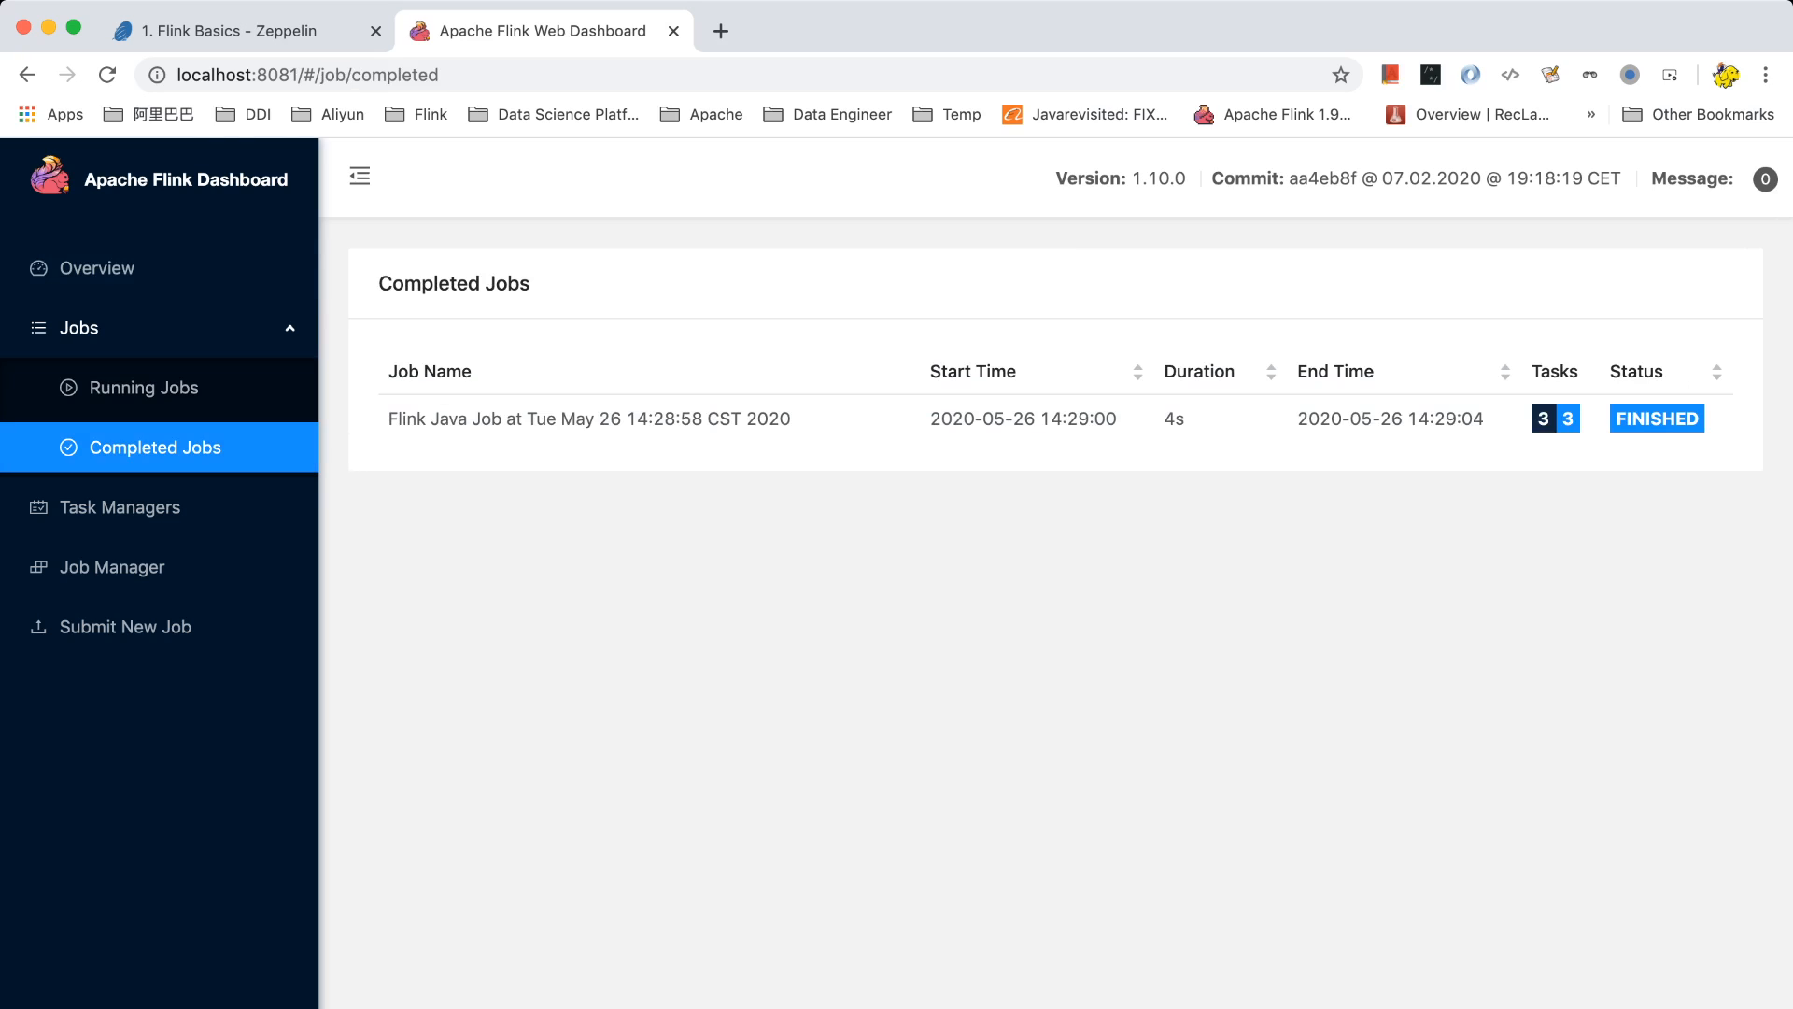